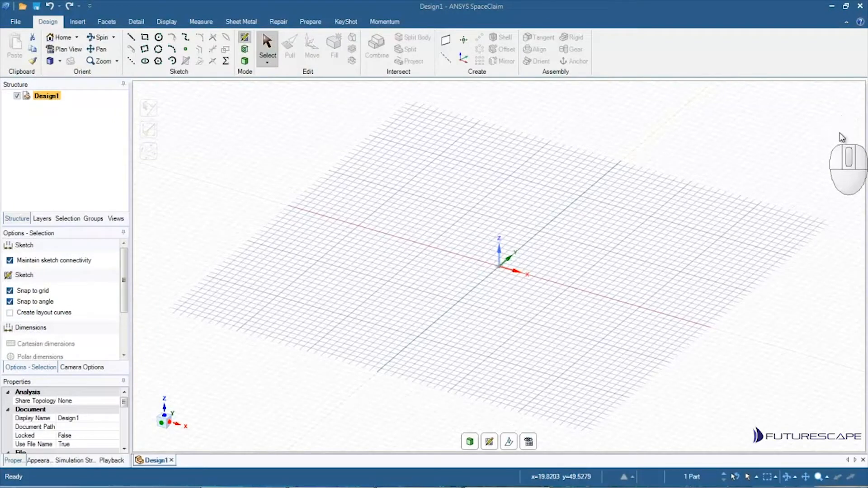
pyautogui.moveTo(832, 132)
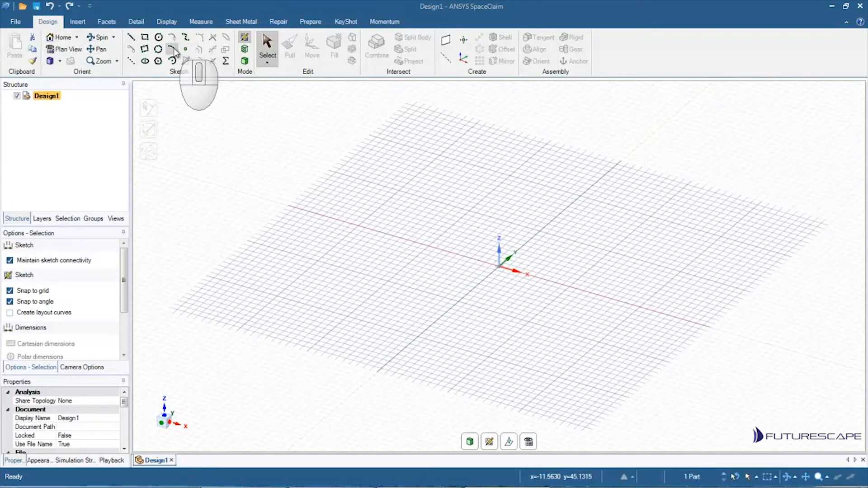
pyautogui.moveTo(566, 51)
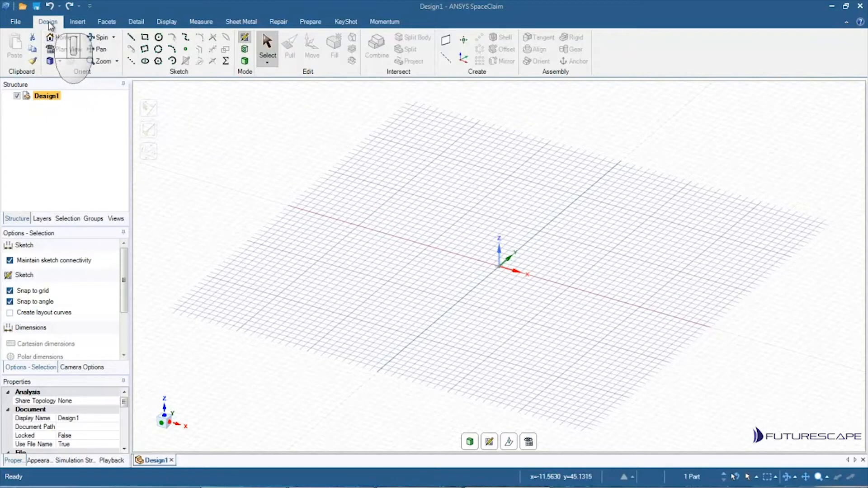
# Show the File menu with the recent documents list for Design1
pyautogui.click(16, 21)
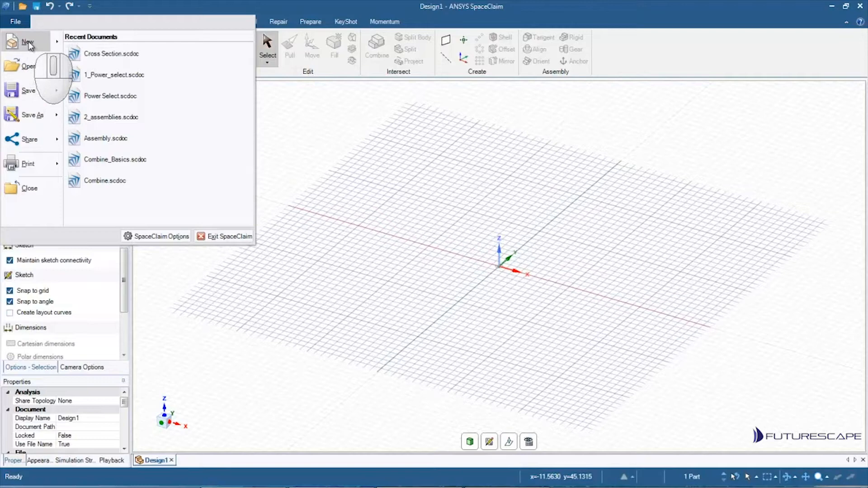
pyautogui.click(28, 42)
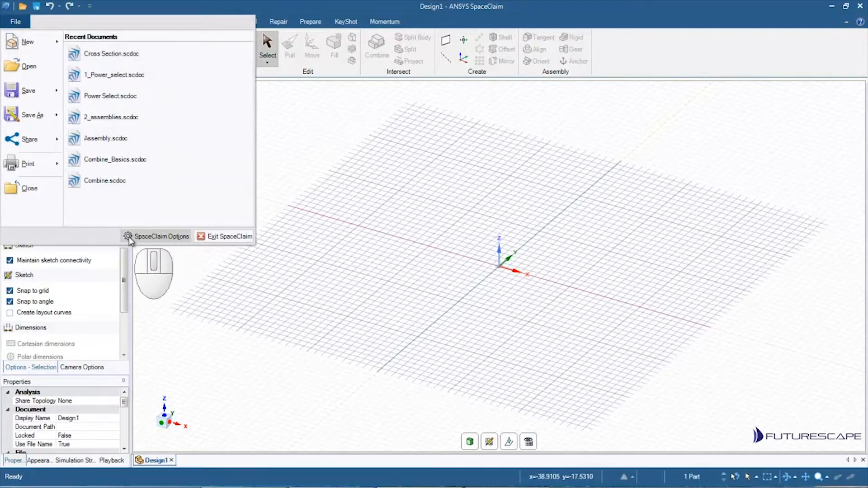
pyautogui.moveTo(154, 241)
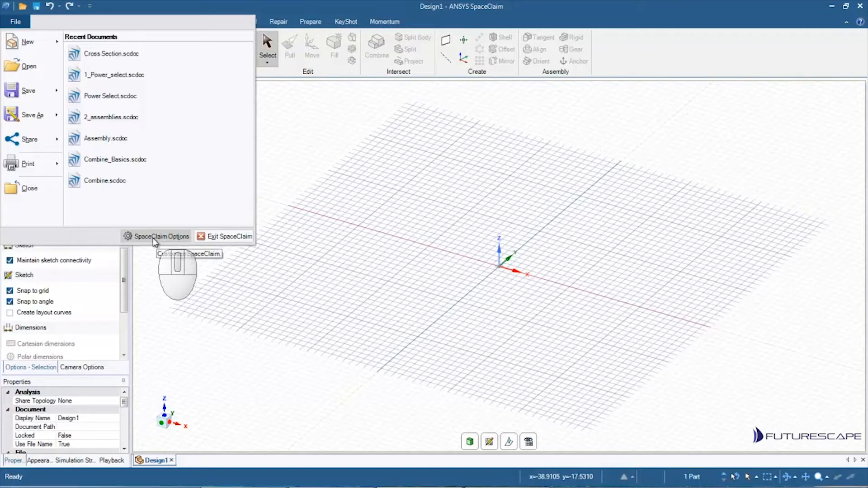
pyautogui.moveTo(172, 75)
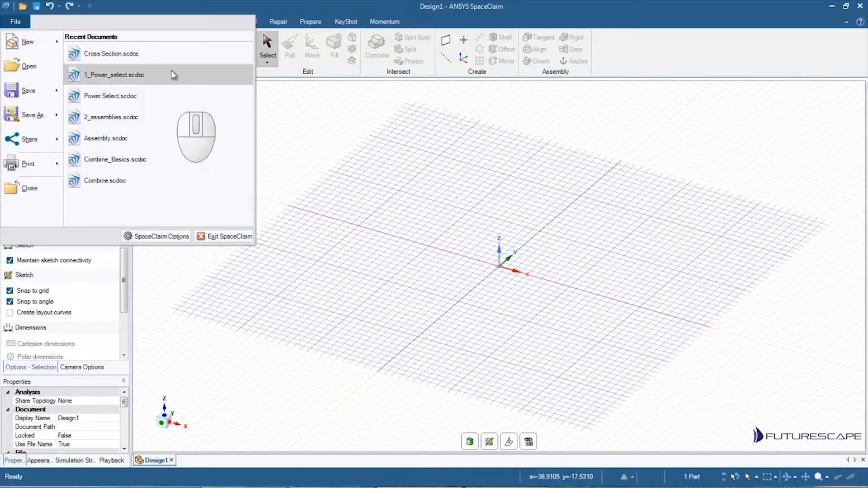
# Close the File menu and browse the Insert, Facets and Sheet Metal ribbon command sets
pyautogui.click(15, 20)
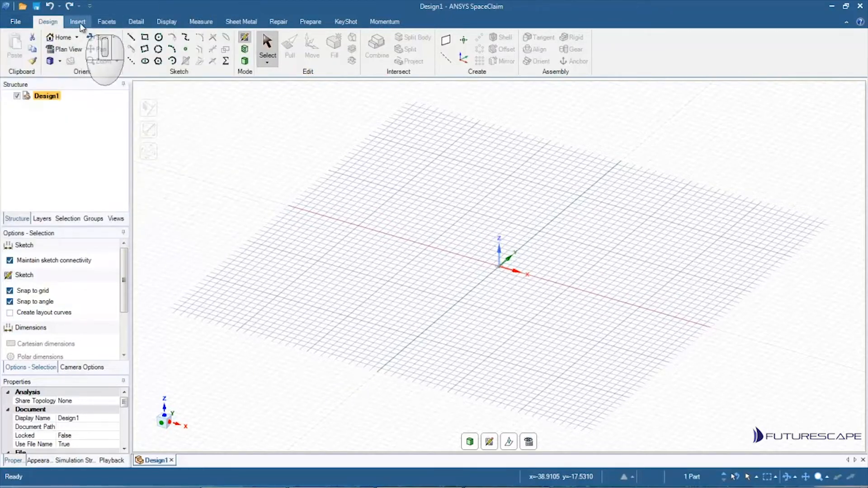
pyautogui.click(78, 22)
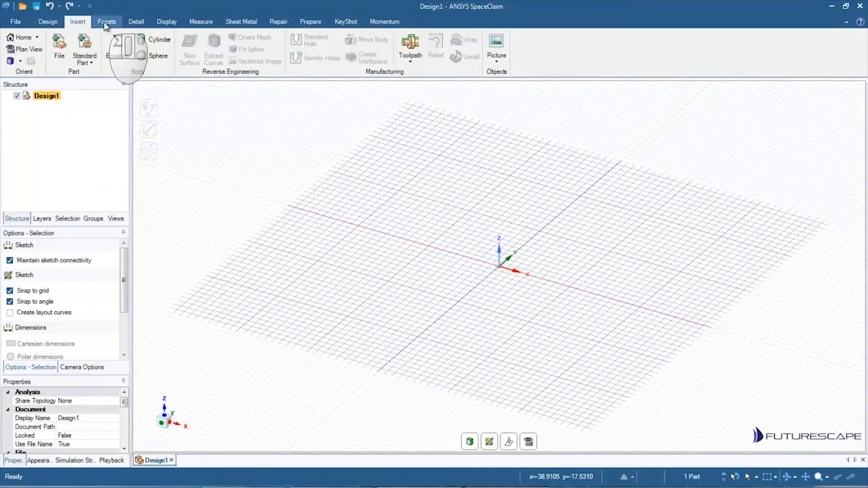
pyautogui.click(135, 22)
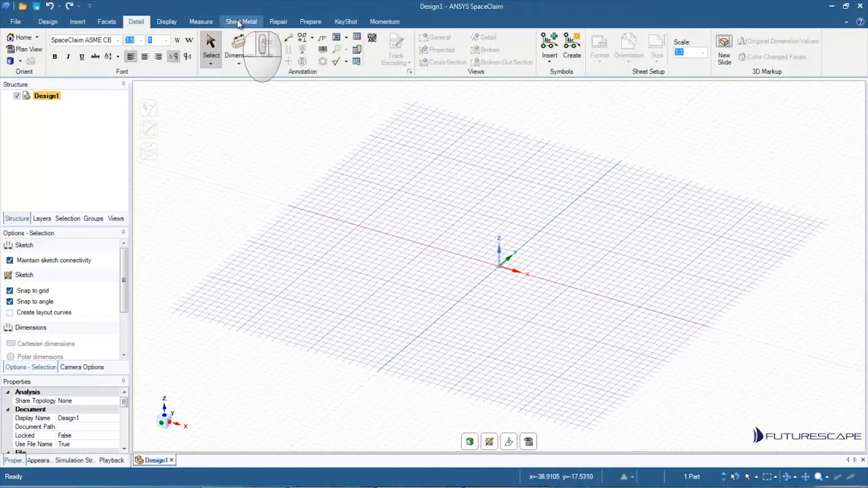
pyautogui.moveTo(240, 28)
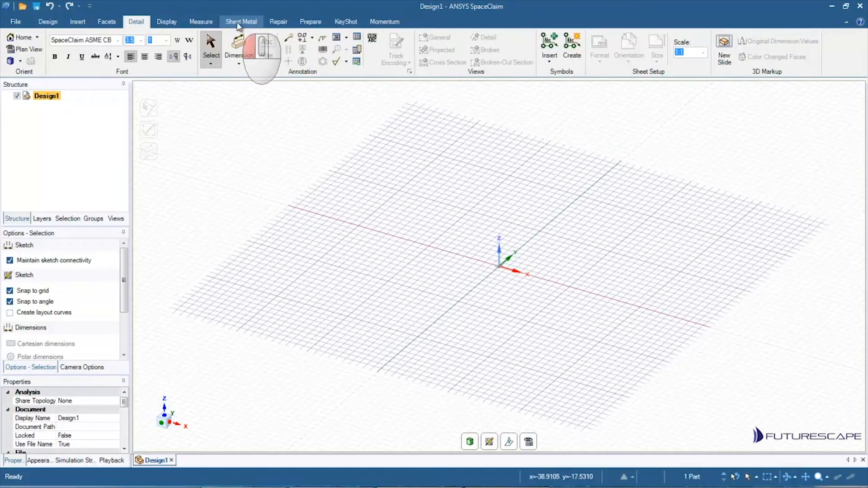
pyautogui.click(384, 22)
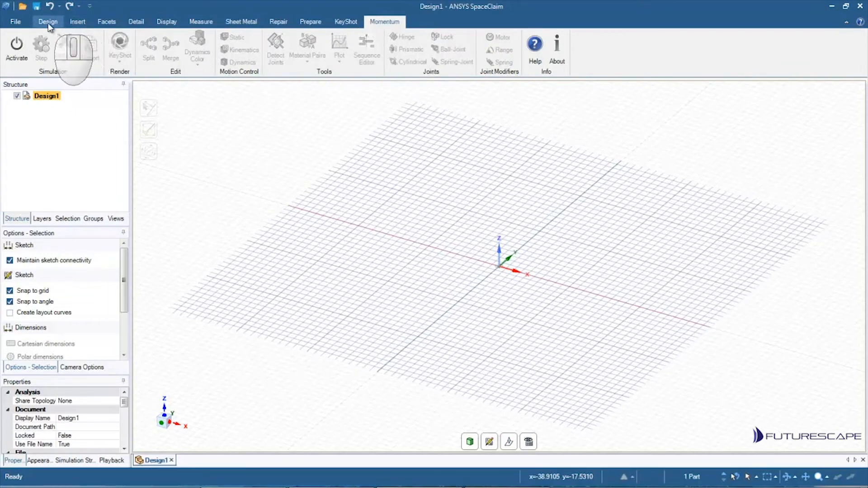
# Return to the Design tab with the sketch, edit and structure tools
pyautogui.click(48, 22)
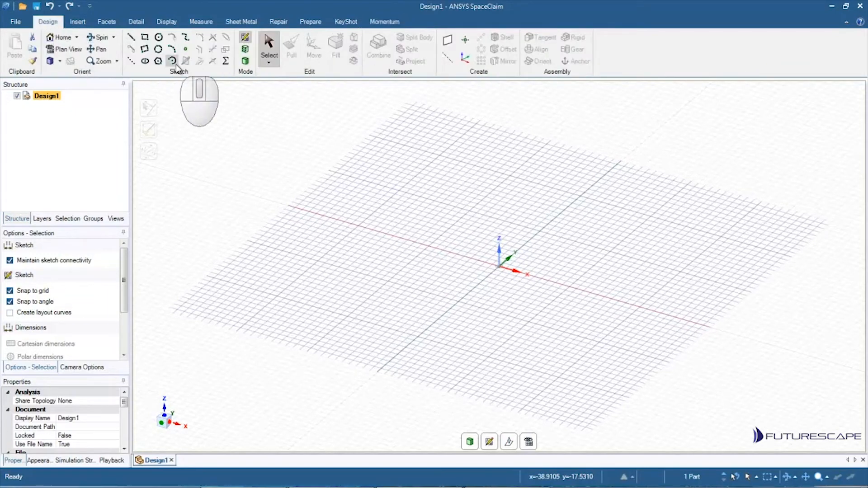
pyautogui.moveTo(563, 32)
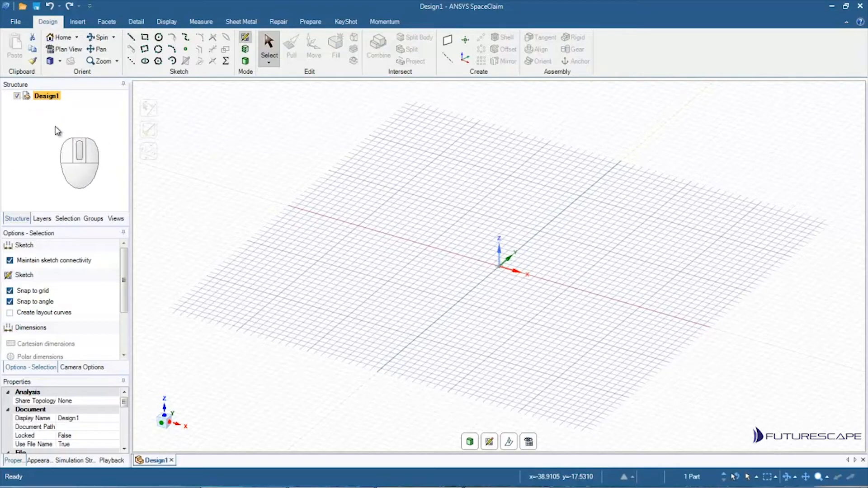
pyautogui.moveTo(166, 151)
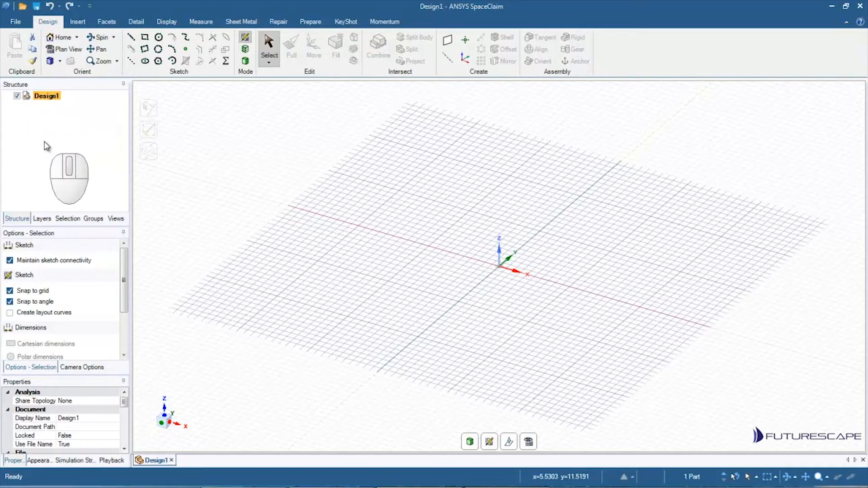
pyautogui.moveTo(45, 120)
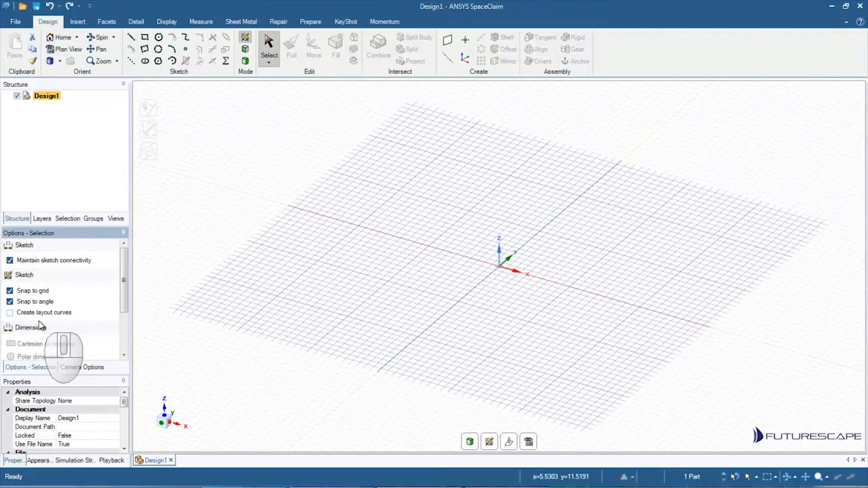
pyautogui.moveTo(269, 45)
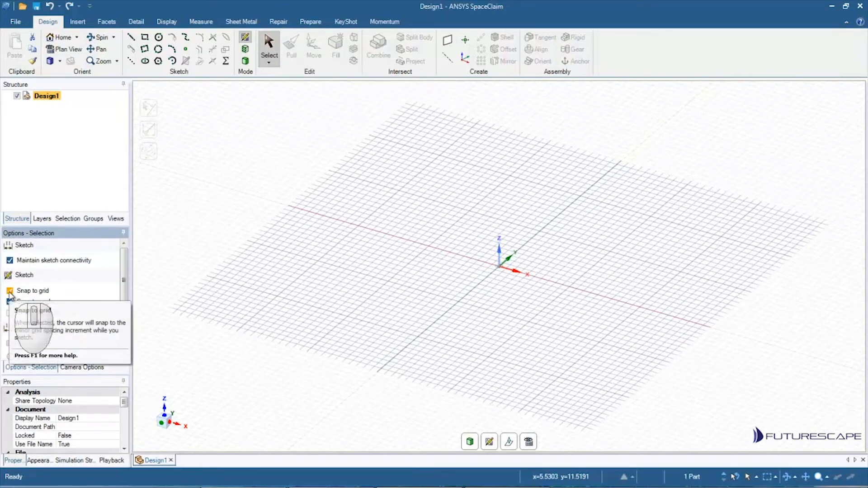
pyautogui.click(9, 290)
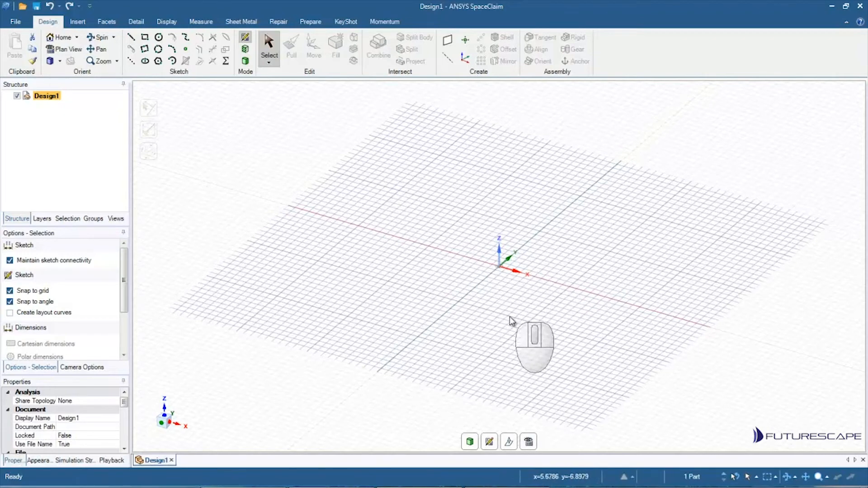
pyautogui.moveTo(517, 311)
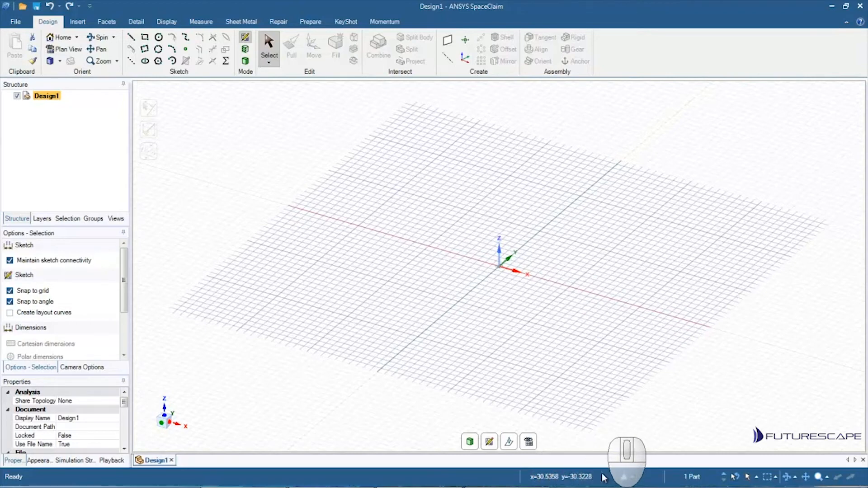
pyautogui.moveTo(614, 459)
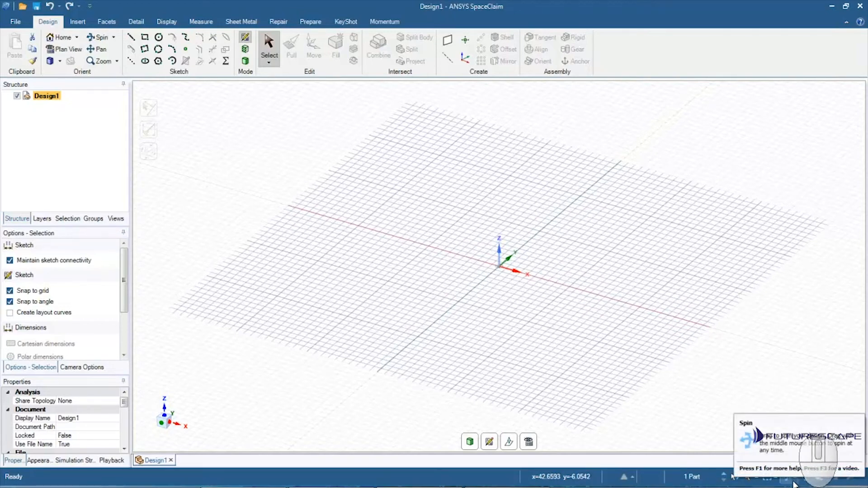
pyautogui.moveTo(712, 424)
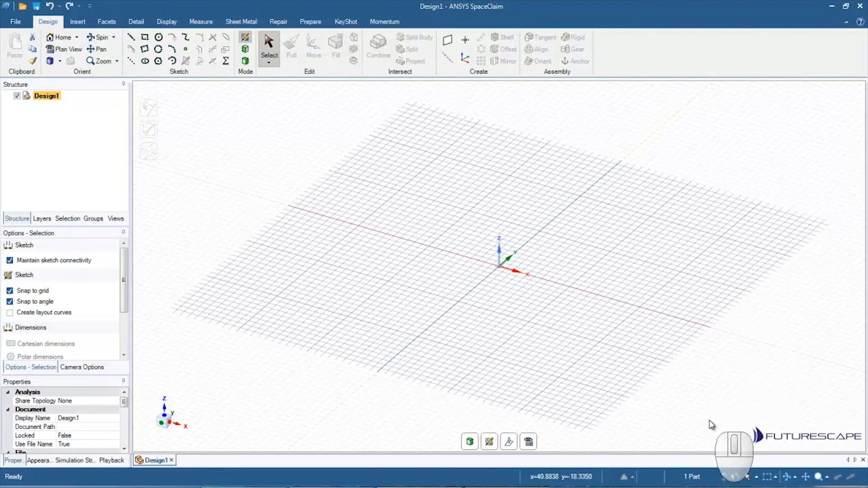
pyautogui.moveTo(634, 481)
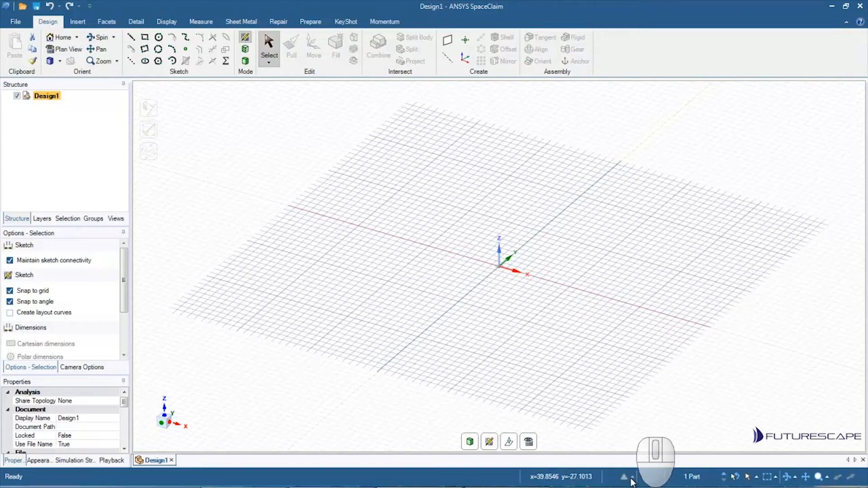
pyautogui.moveTo(659, 364)
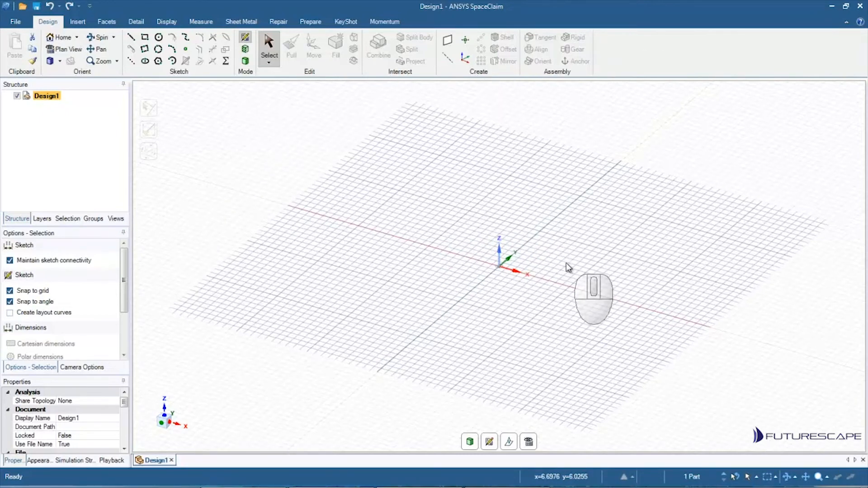
pyautogui.moveTo(618, 249)
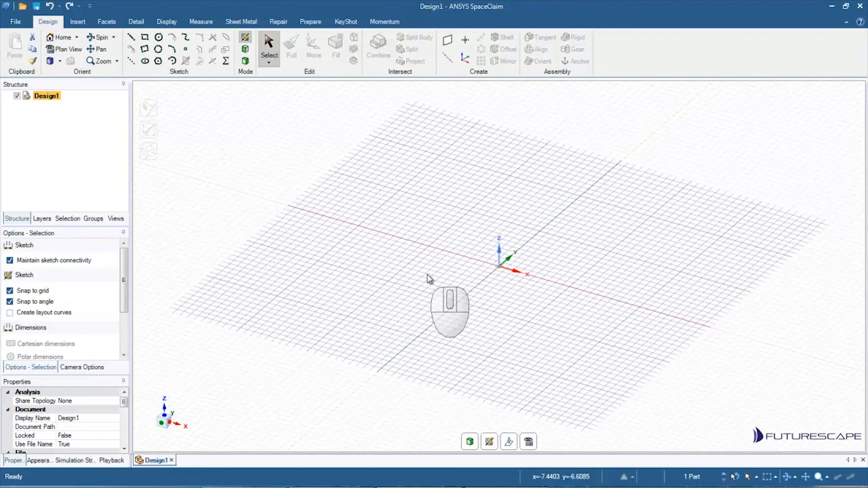
pyautogui.moveTo(617, 287)
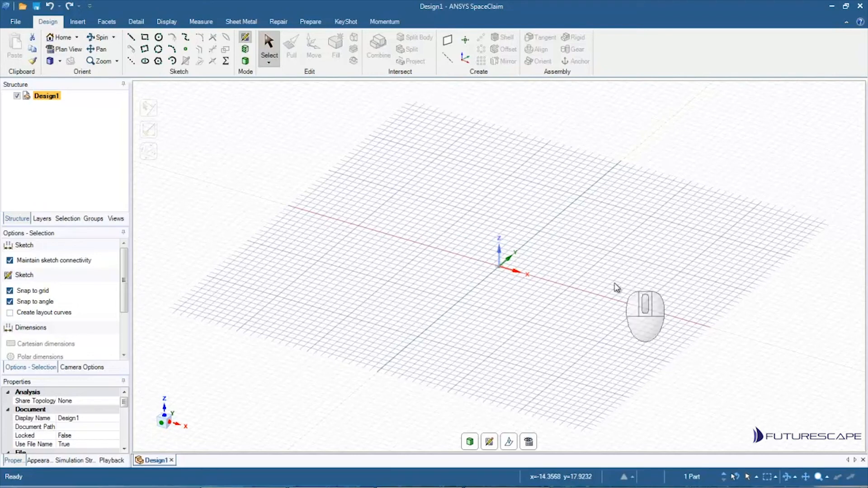
pyautogui.moveTo(524, 268)
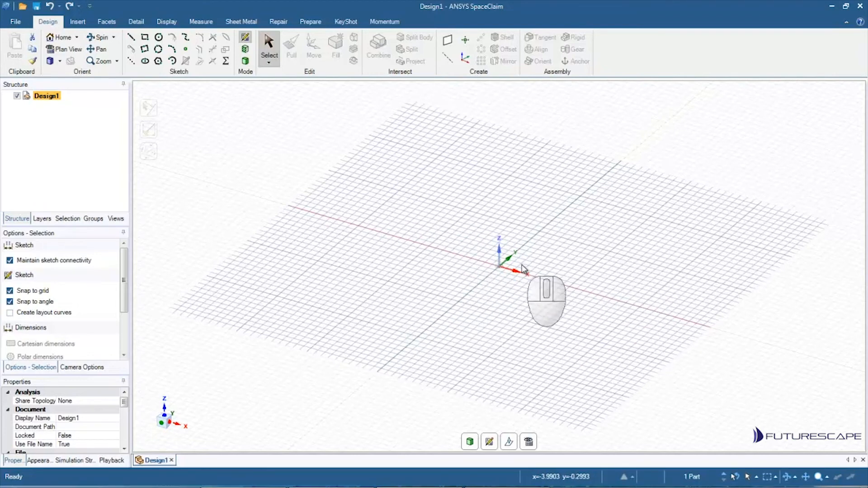